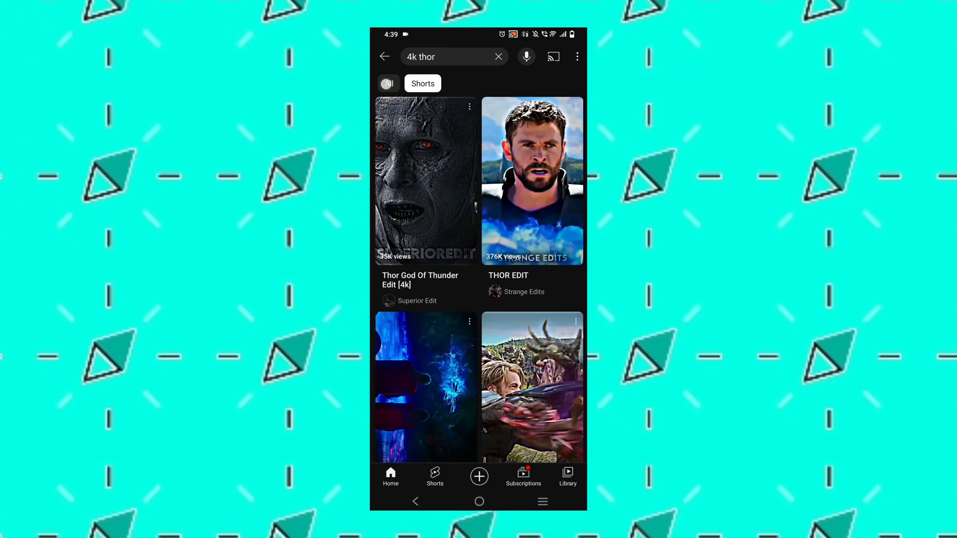
Switch the '4k thor' YouTube search from Shorts to All results.
left_click(388, 84)
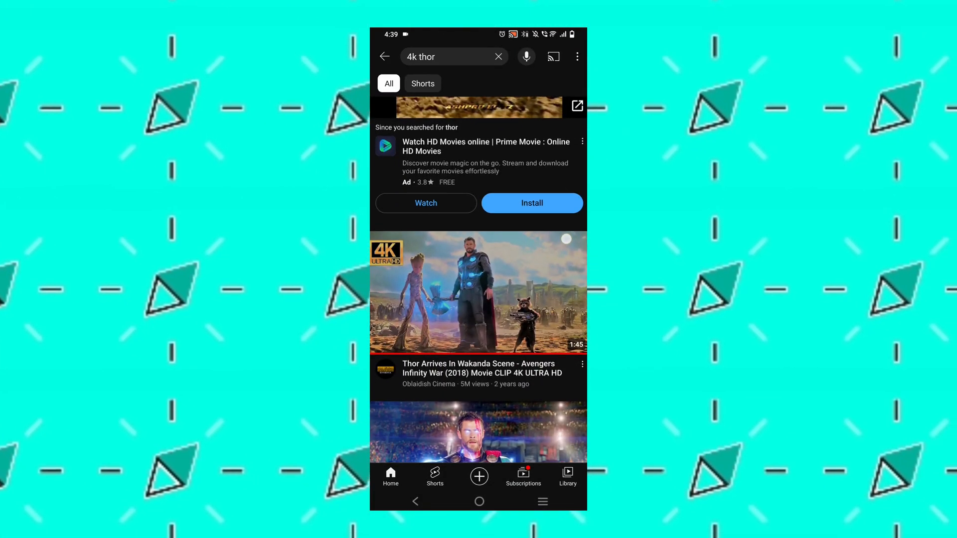
left_click(479, 293)
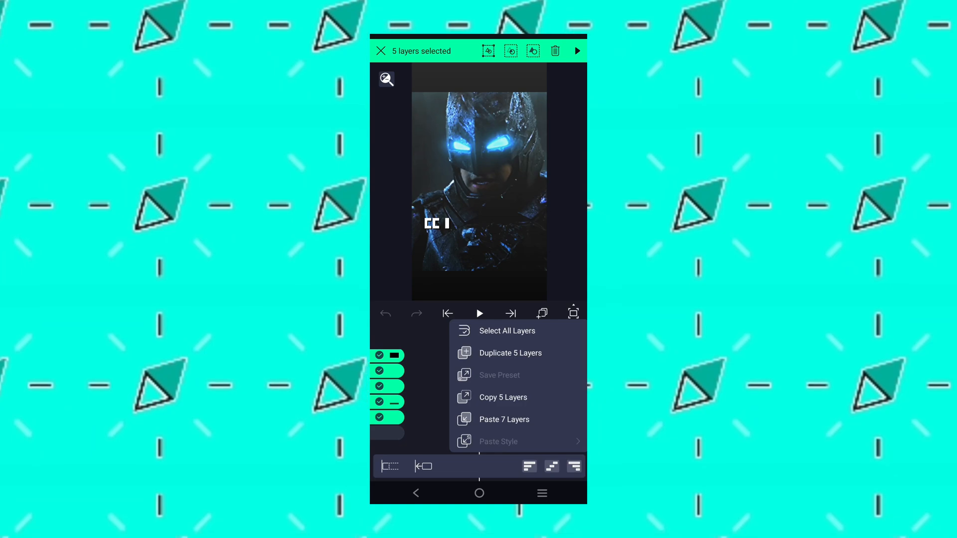
Copy the five selected CC text layers from the layer options menu.
left_click(381, 51)
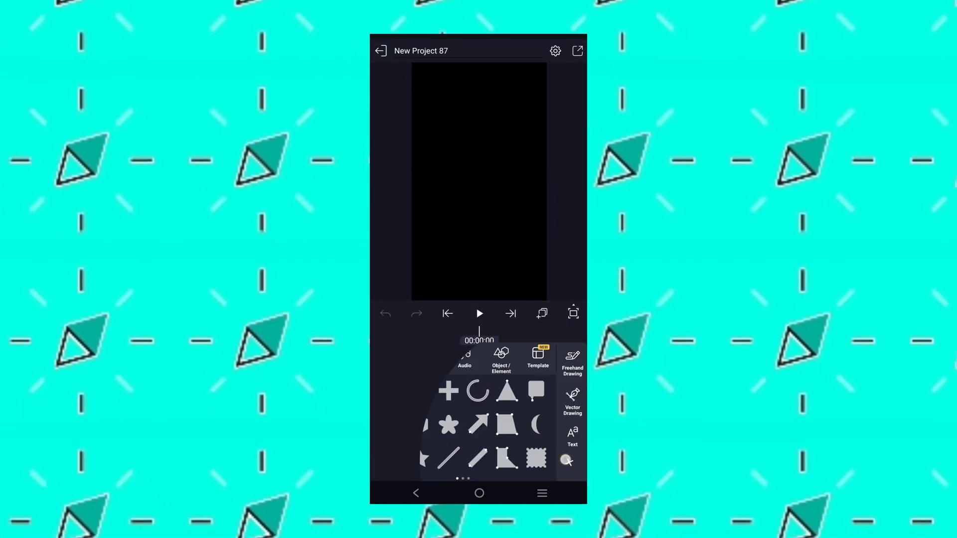
Show the Media tab's clips and images for adding to New Project 87.
left_click(428, 358)
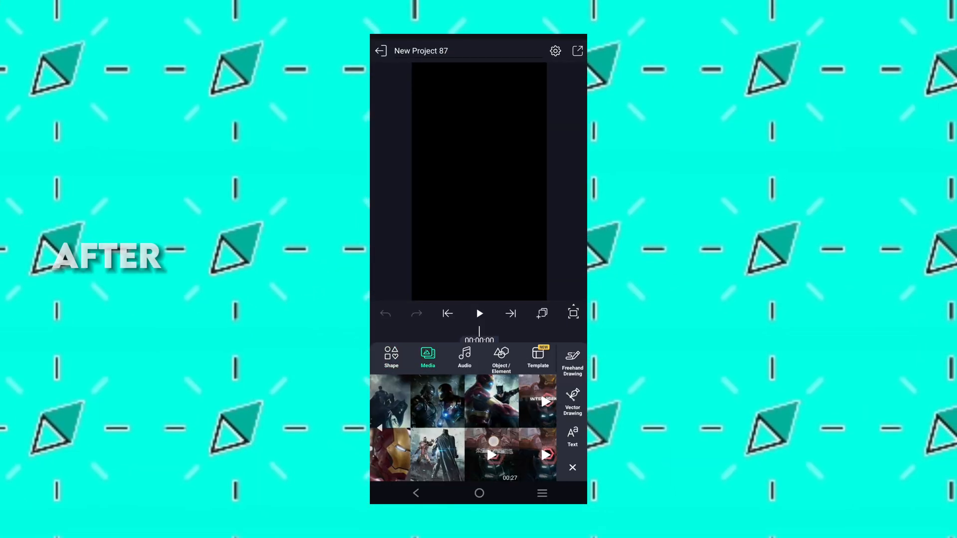